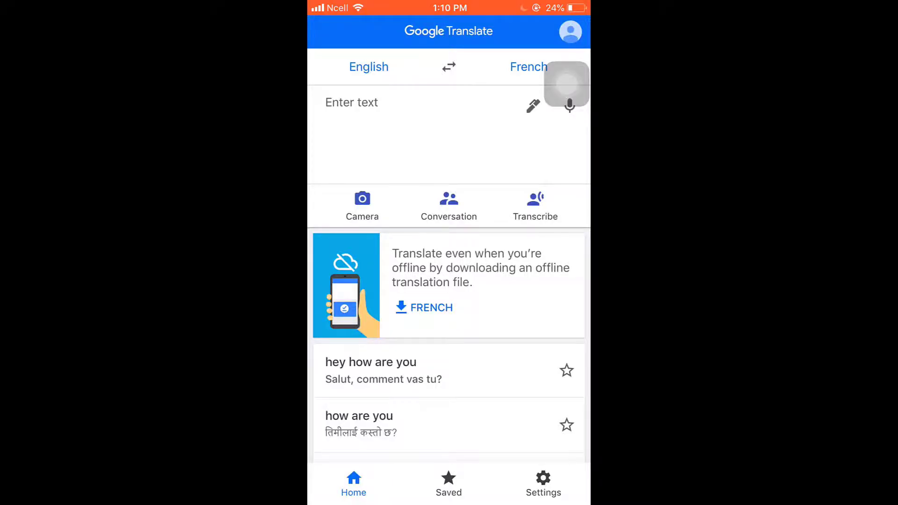
pyautogui.click(368, 67)
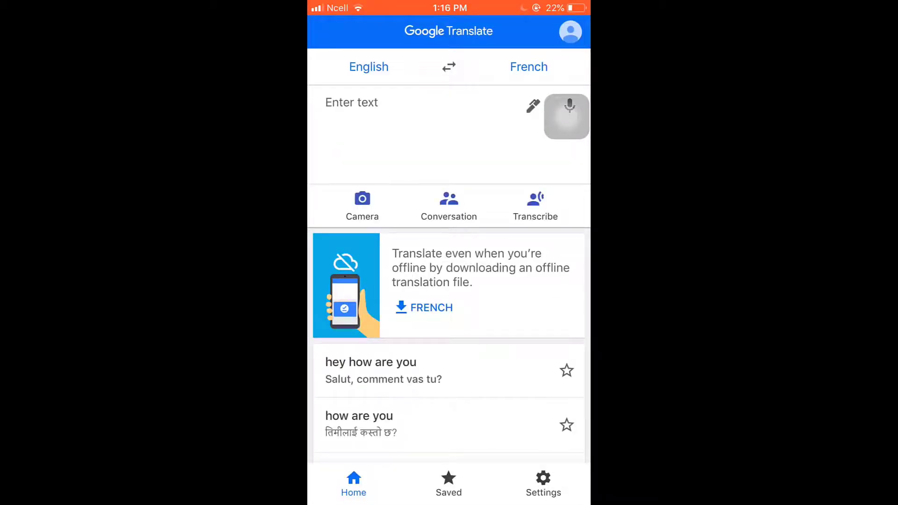
pyautogui.click(529, 67)
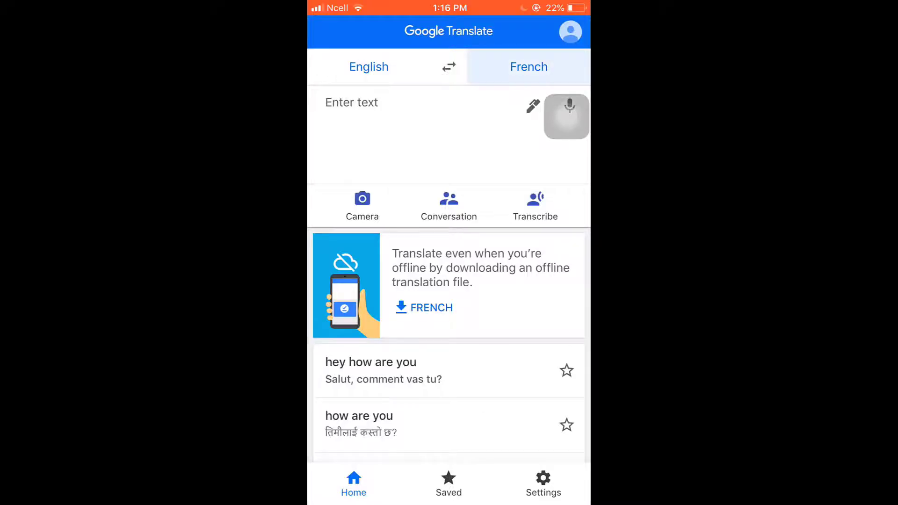
pyautogui.click(528, 66)
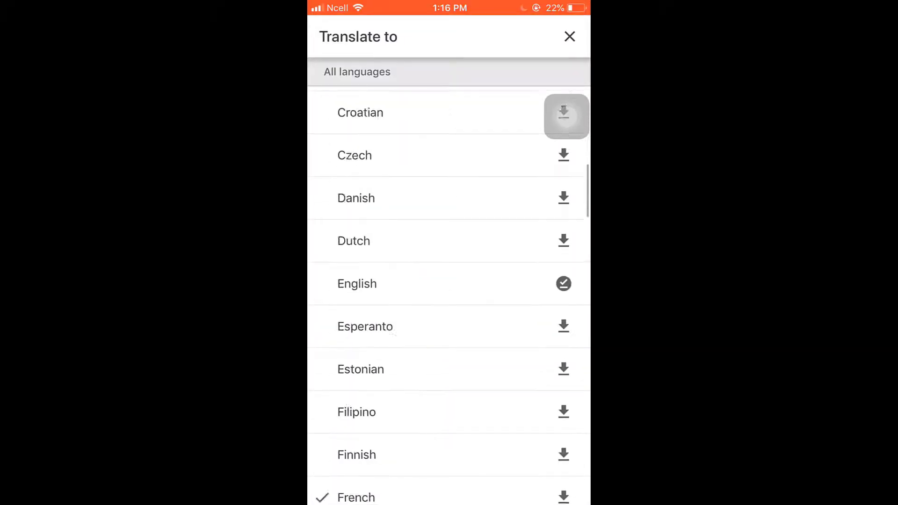
pyautogui.click(568, 37)
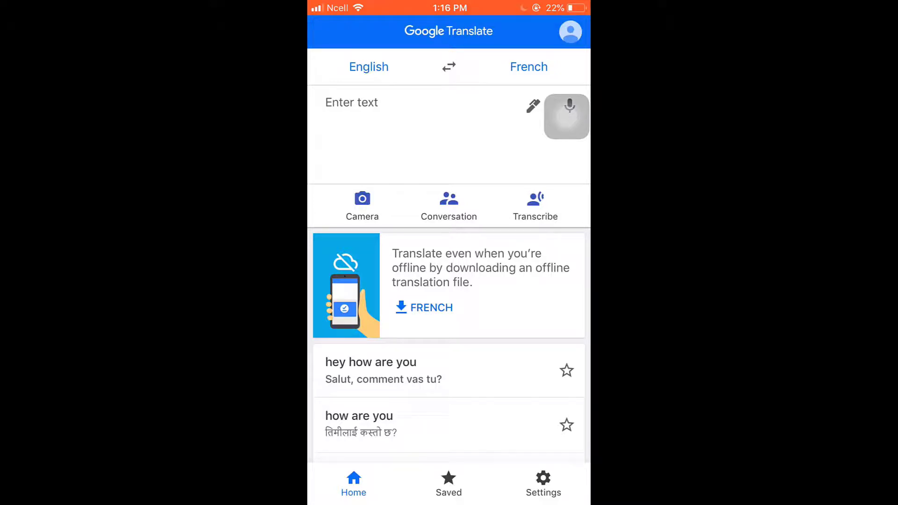
pyautogui.click(362, 200)
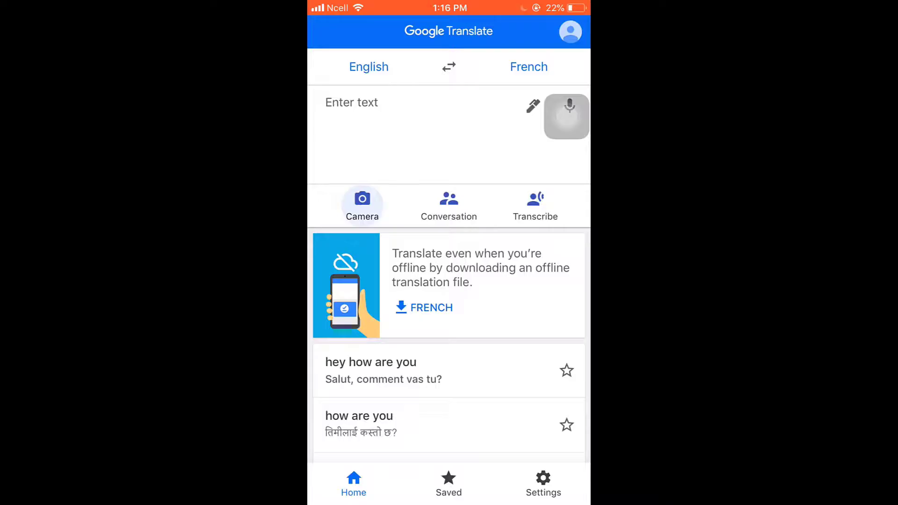
pyautogui.click(362, 204)
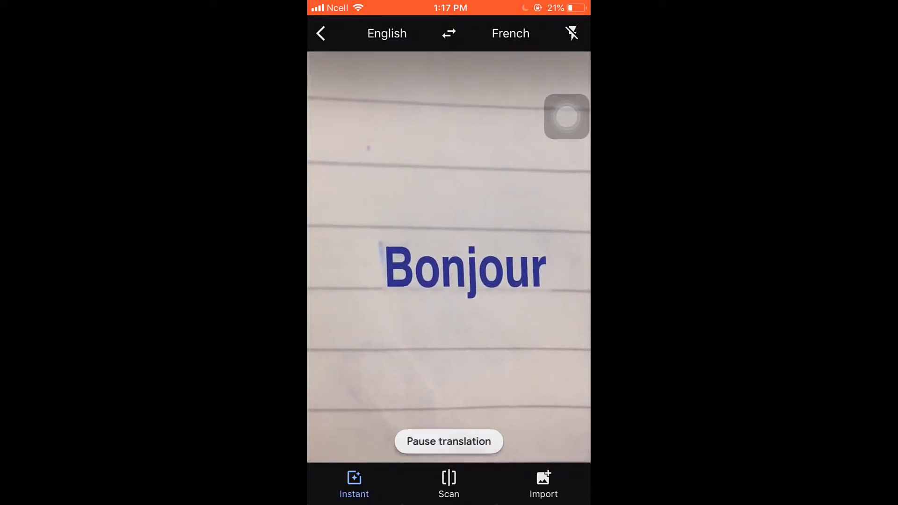
pyautogui.click(449, 441)
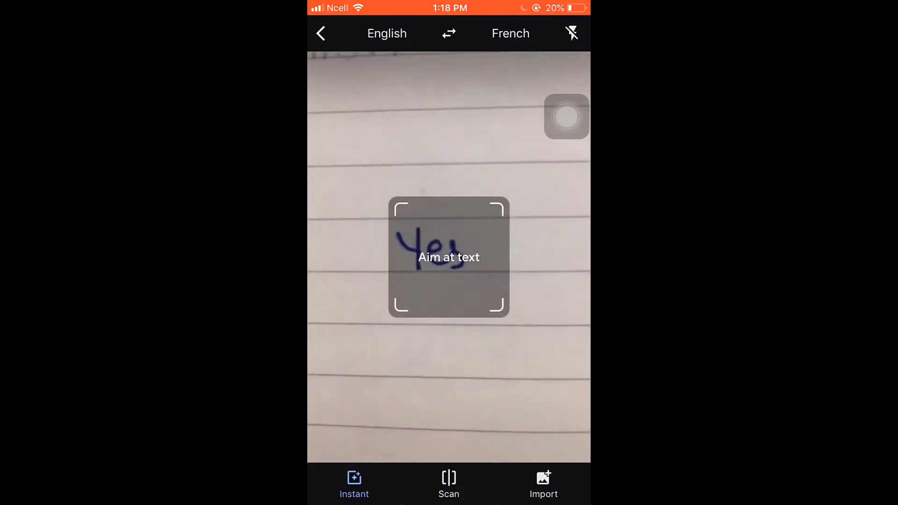
pyautogui.click(320, 33)
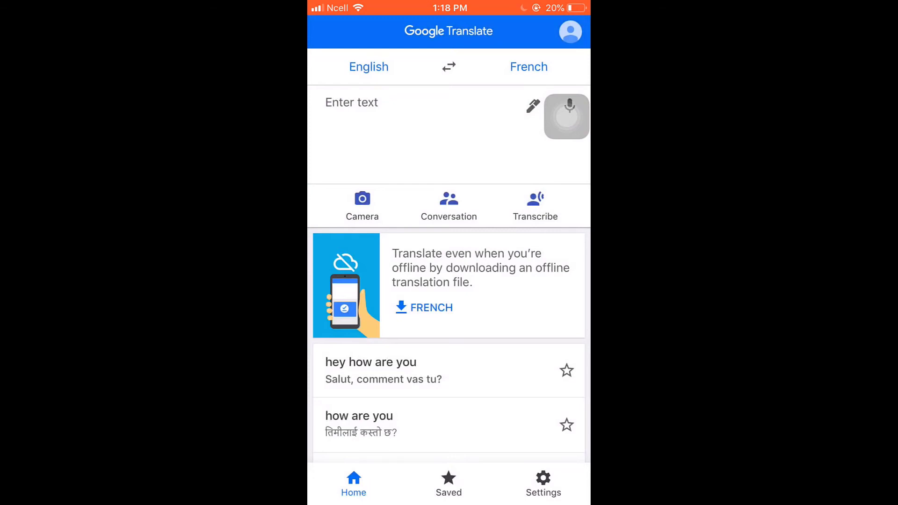